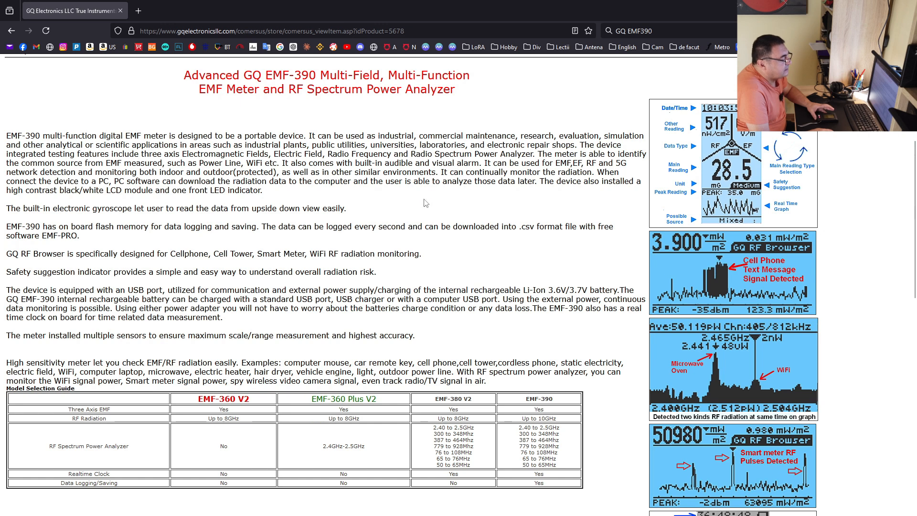
{"action": "mouse_move", "coordinate": [419, 202]}
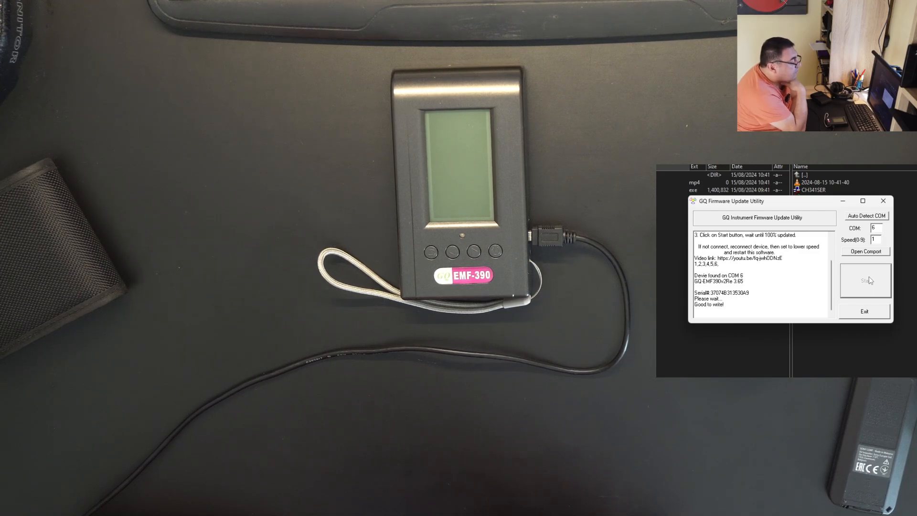
Start writing the new firmware to the EMF-390 on COM 6
{"action": "left_click", "coordinate": [865, 280]}
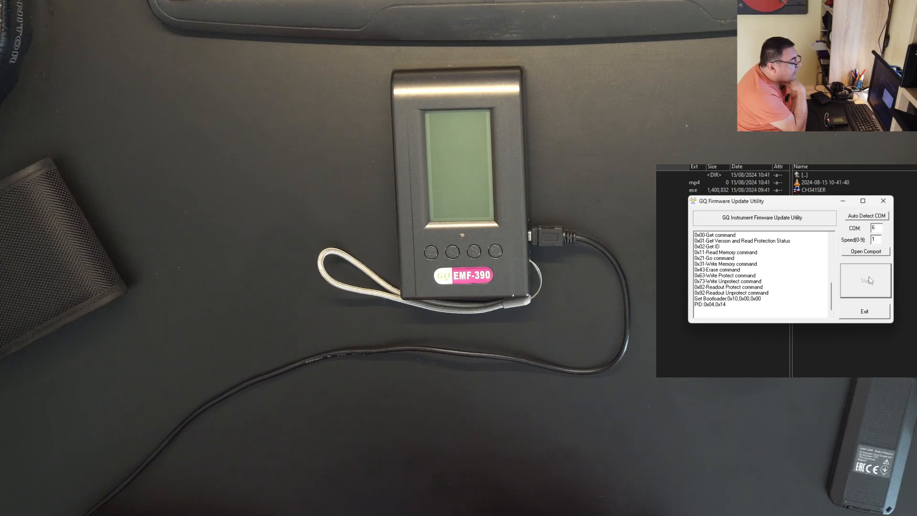
{"action": "left_click", "coordinate": [864, 279]}
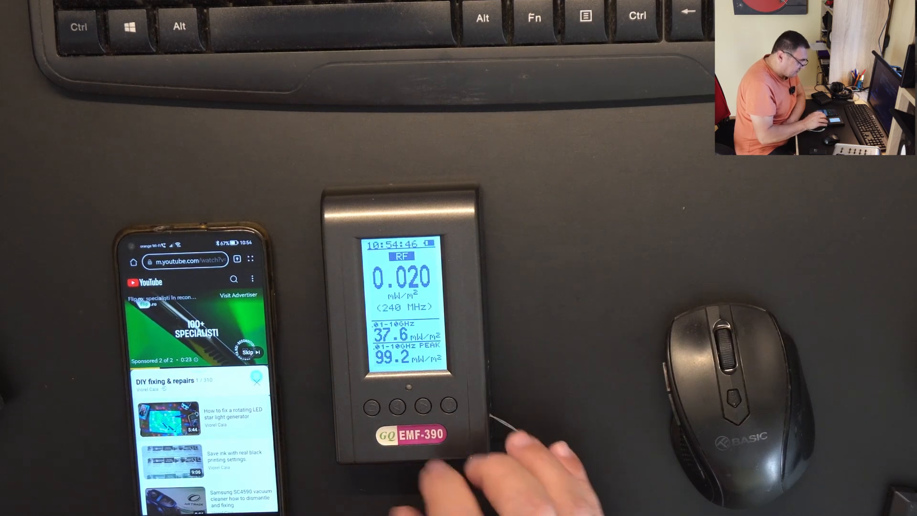
Switch the meter to the RF spectrum analyzer scanning 2.400–2.504 GHz
{"action": "left_click", "coordinate": [448, 408]}
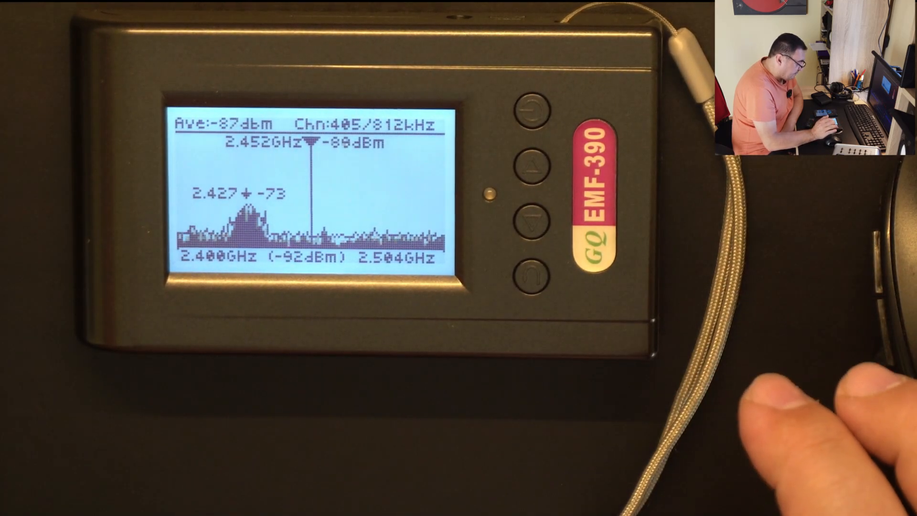
{"action": "left_click", "coordinate": [530, 161]}
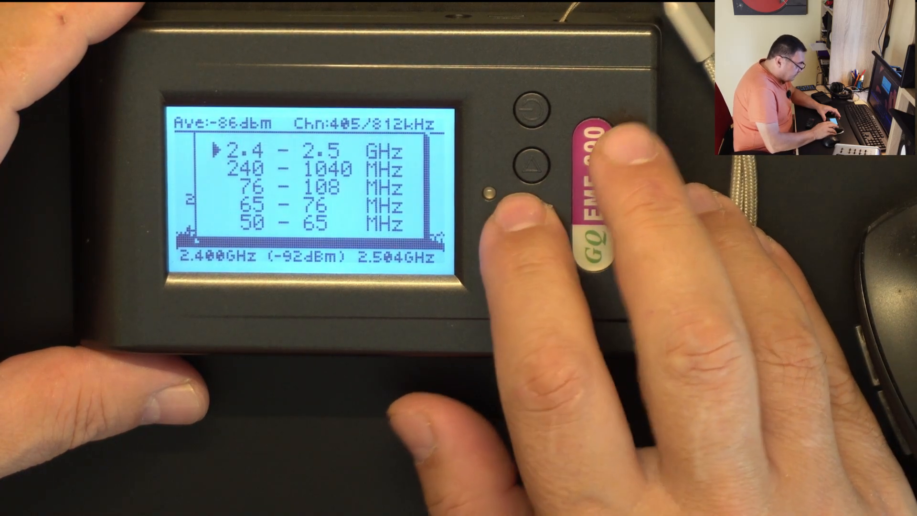
{"action": "left_click", "coordinate": [528, 161]}
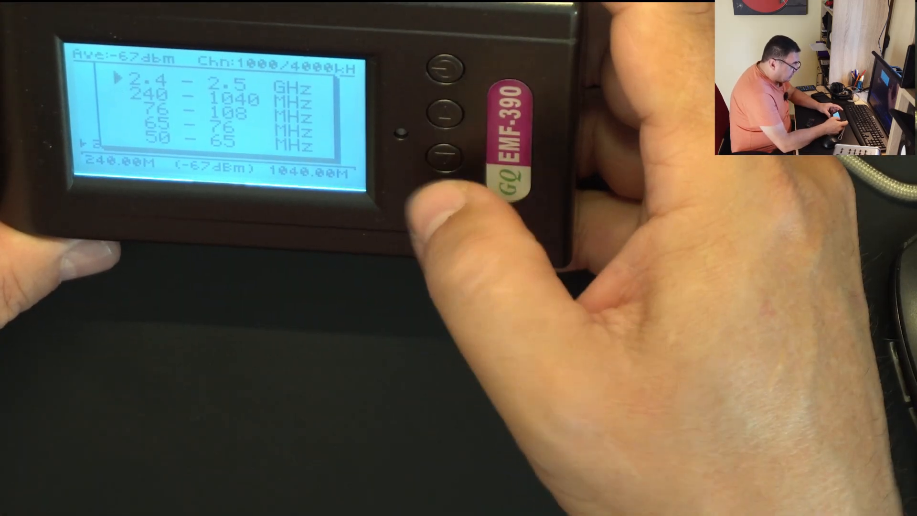
{"action": "left_click", "coordinate": [445, 104]}
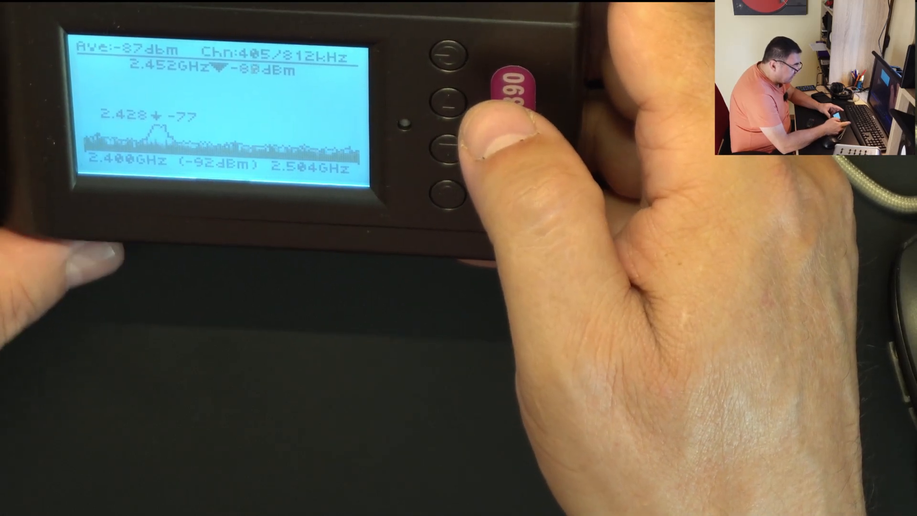
{"action": "left_click", "coordinate": [448, 141]}
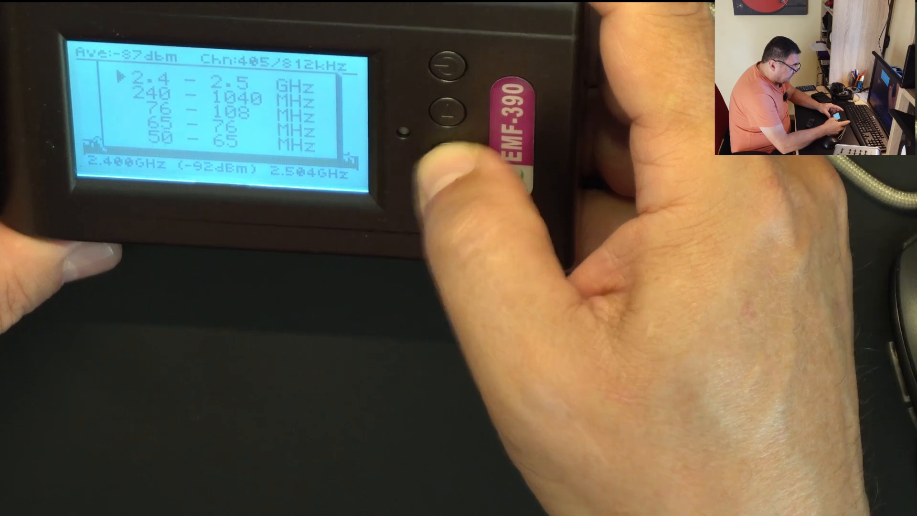
{"action": "left_click", "coordinate": [443, 108]}
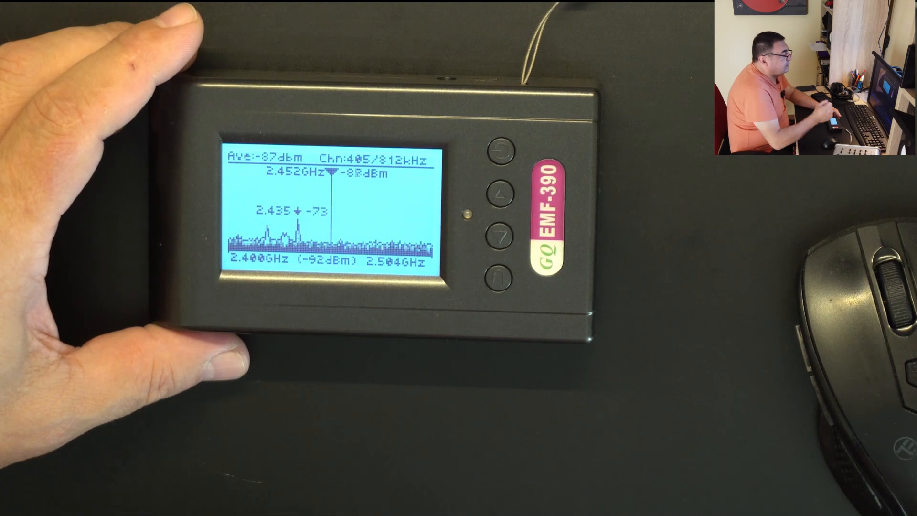
Choose the 240–1040 MHz entry from the meter's spectrum band list
{"action": "left_click", "coordinate": [498, 278]}
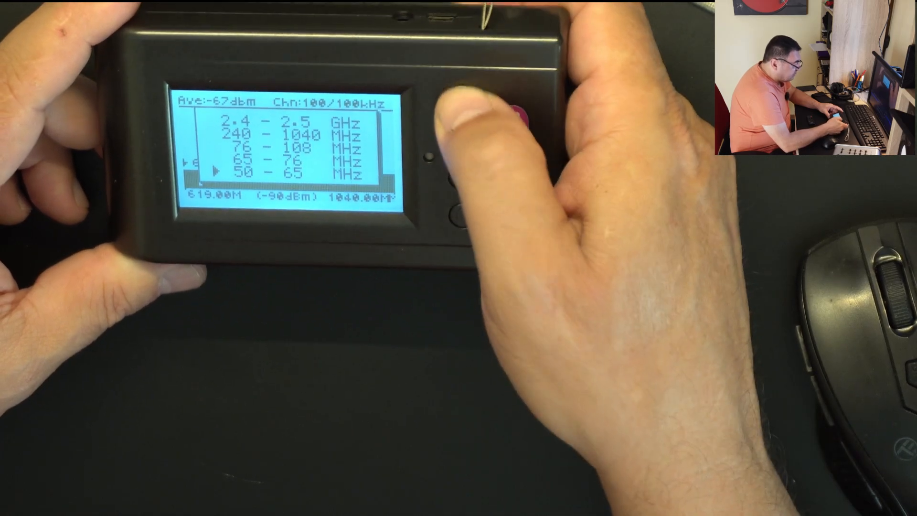
{"action": "left_click", "coordinate": [459, 102]}
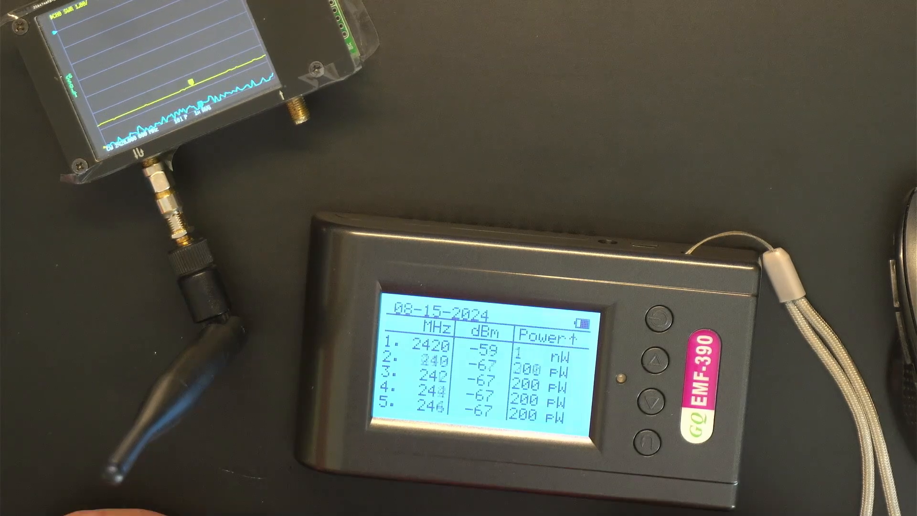
Switch the meter to the RF top-5 frequency table led by 2420 MHz
{"action": "left_click", "coordinate": [652, 398]}
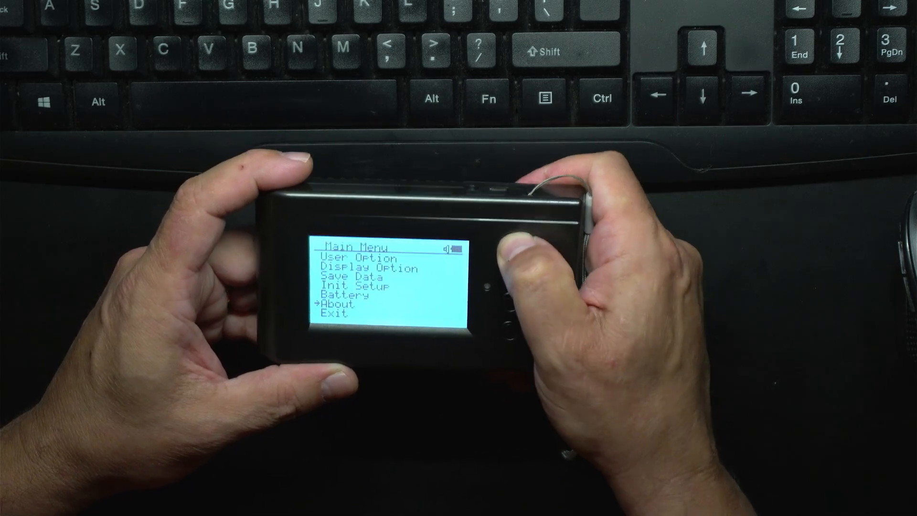
Open About in the Main Menu to show firmware revision Re 3.69b
{"action": "left_click", "coordinate": [509, 248]}
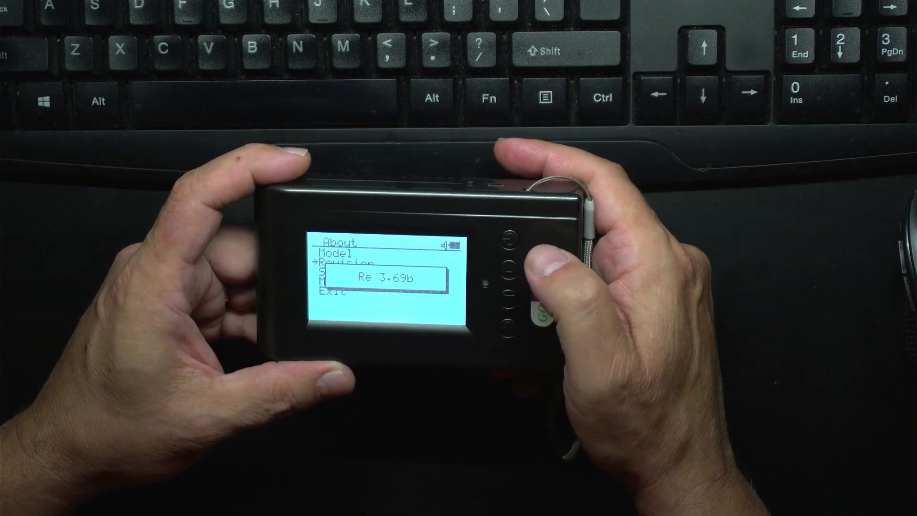